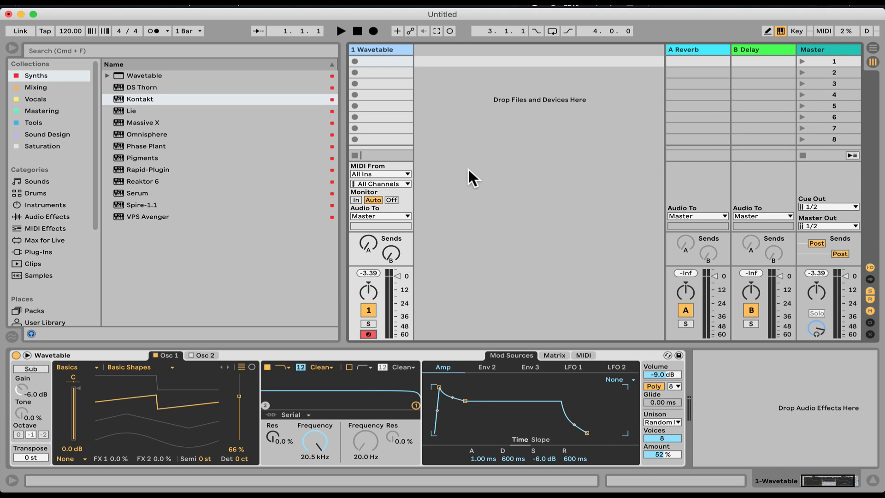
mouse_move(428, 254)
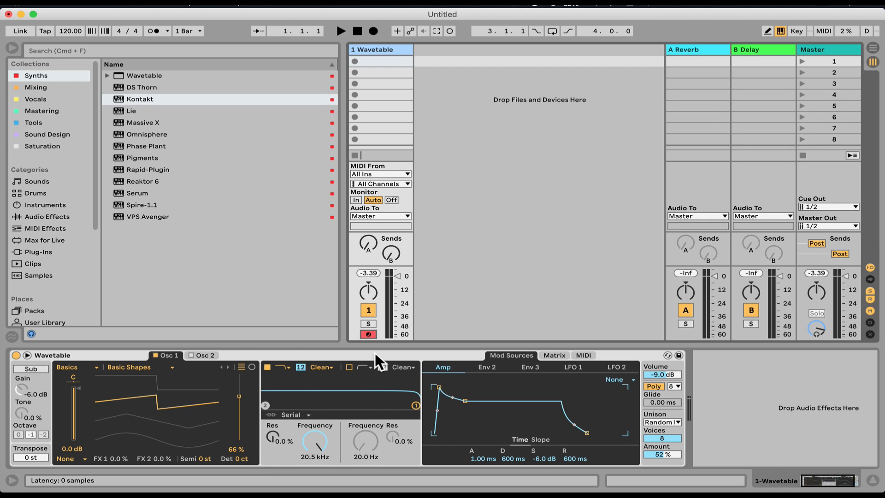
mouse_move(388, 363)
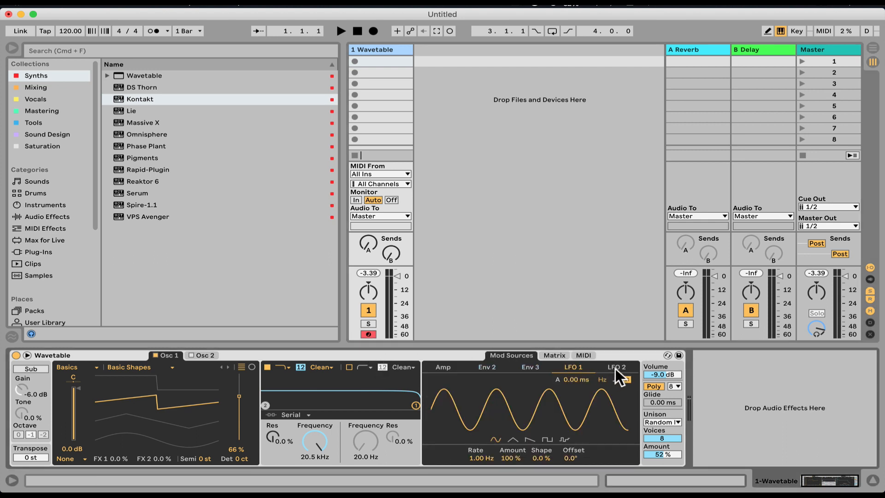
Show the audio effects collection and load Auto Filter onto the Wavetable track
left_click(46, 217)
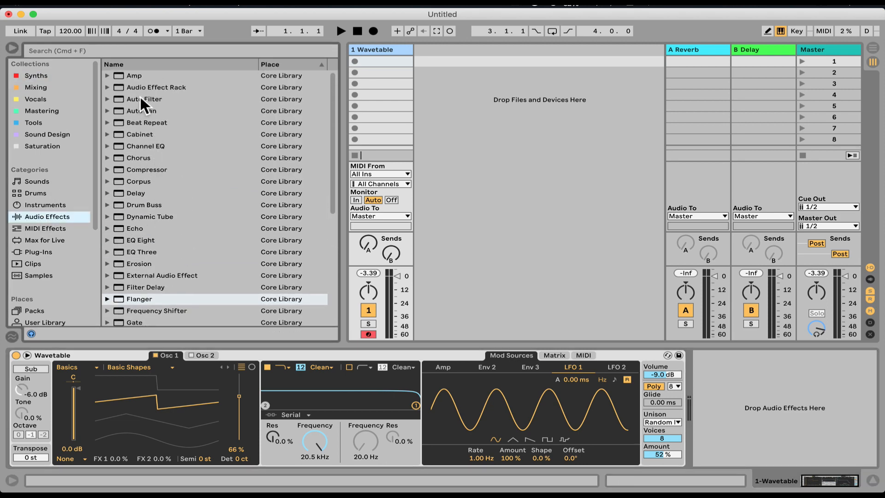
double_click(144, 98)
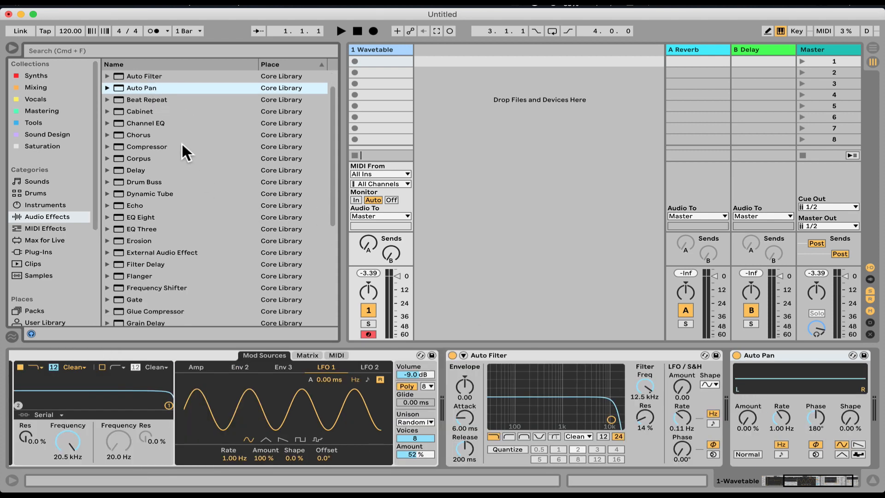
scroll("down", 3)
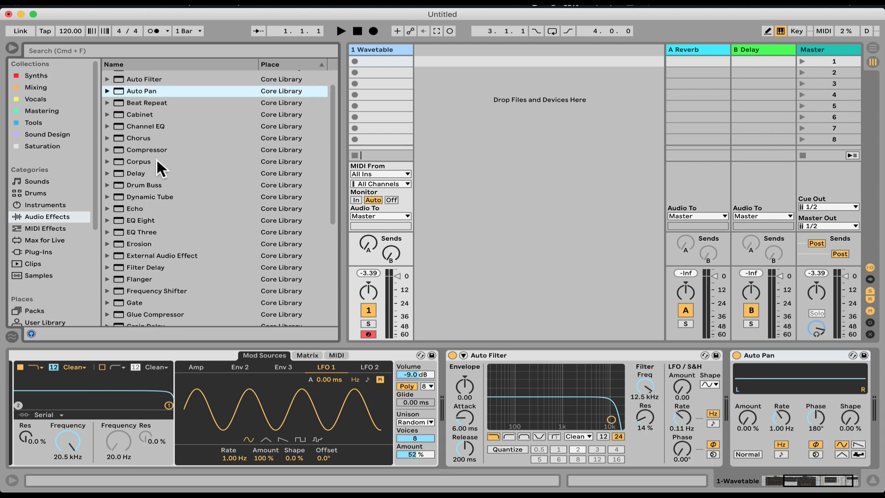
Add Delay to the track, then remove the tried effects leaving only Wavetable
double_click(135, 174)
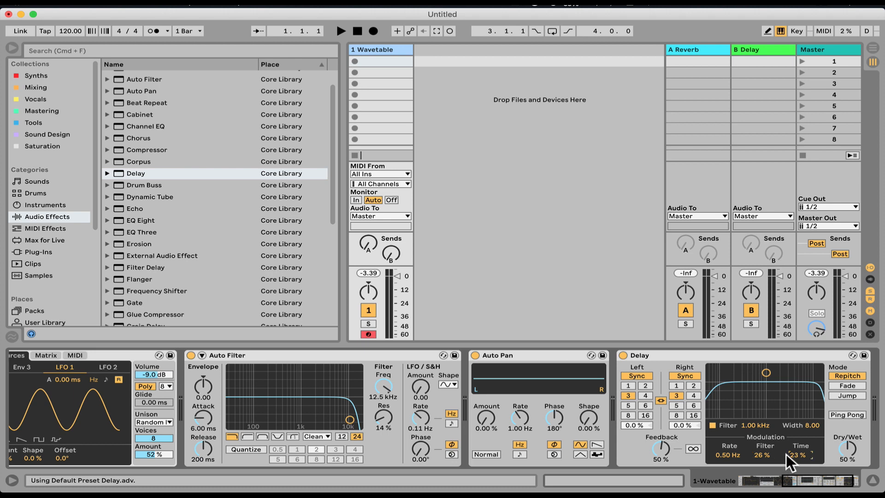
scroll("down", 3)
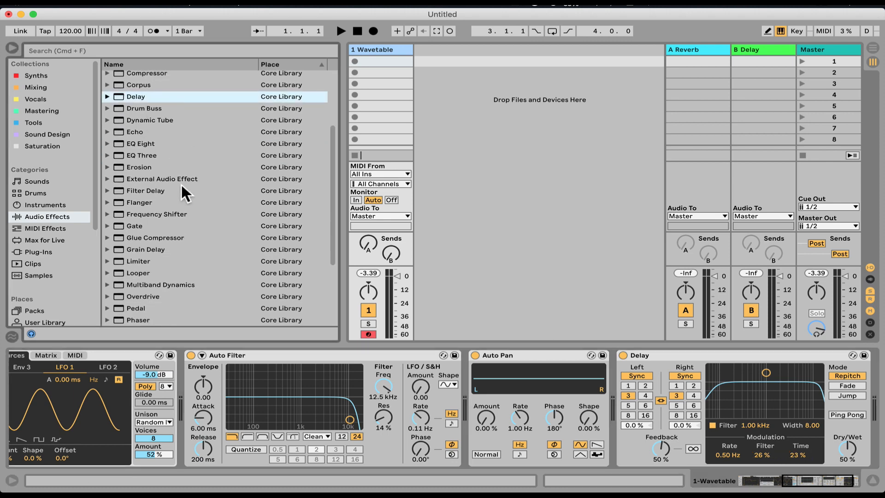
left_click(139, 202)
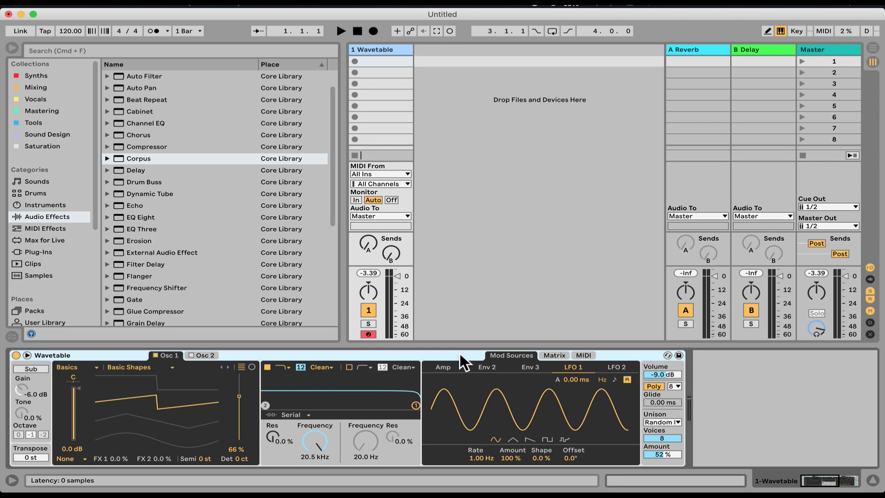
mouse_move(563, 371)
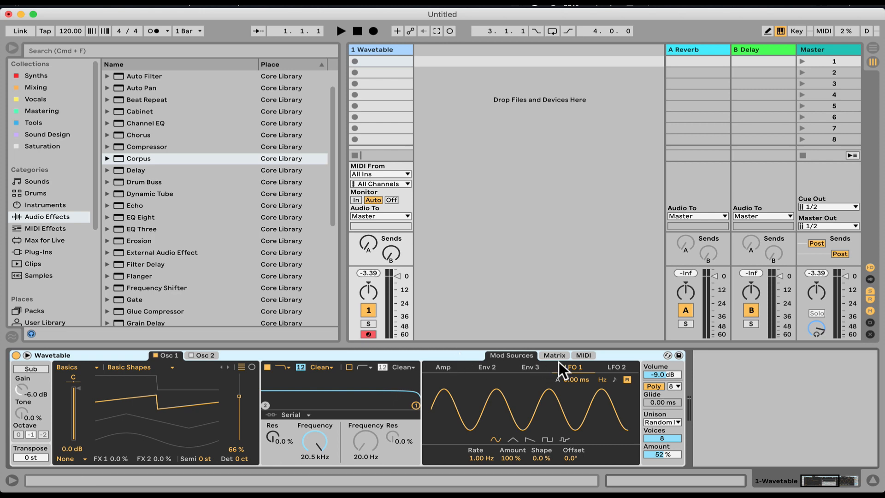
Glance at Wavetable's modulation matrix, then browse Packs and expand Core Library
left_click(554, 355)
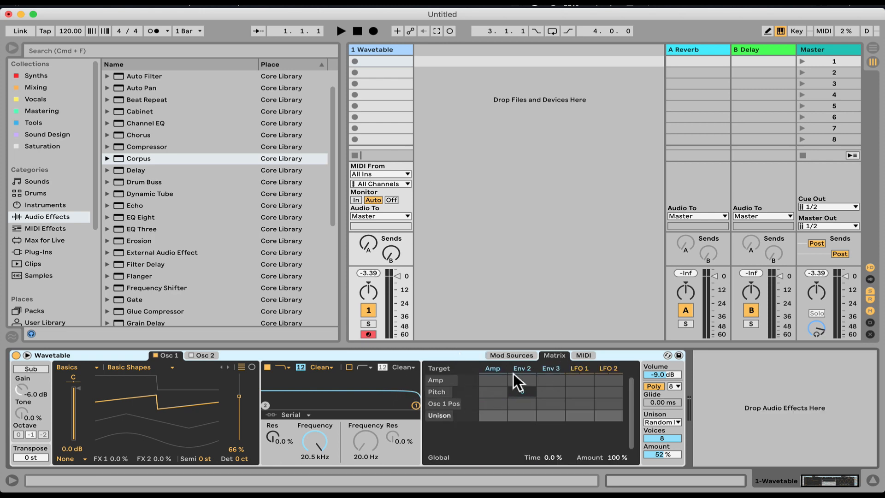
left_click(510, 355)
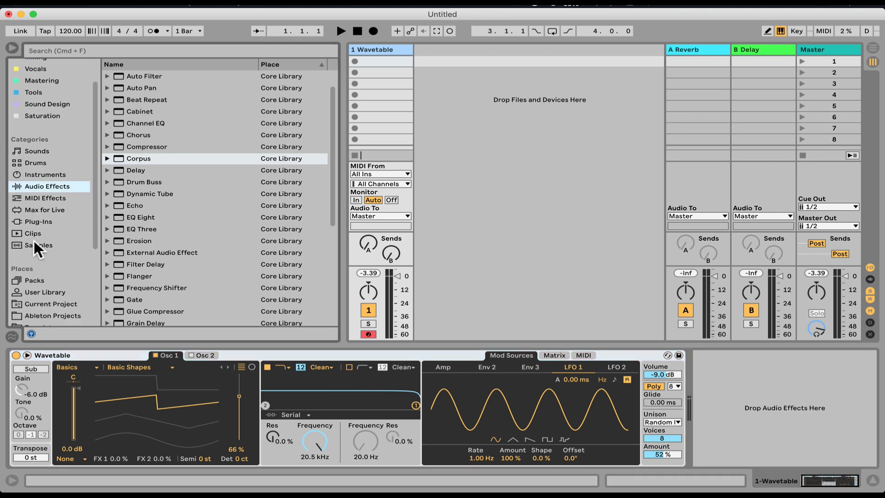
left_click(34, 244)
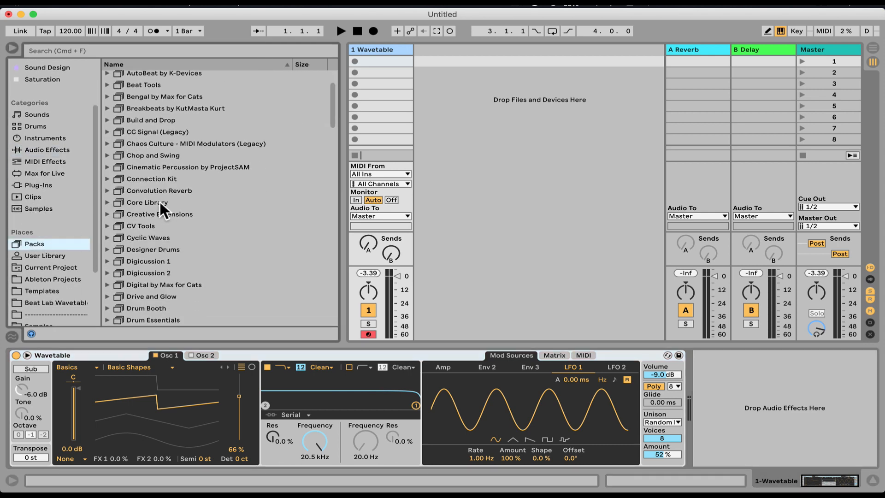
left_click(107, 202)
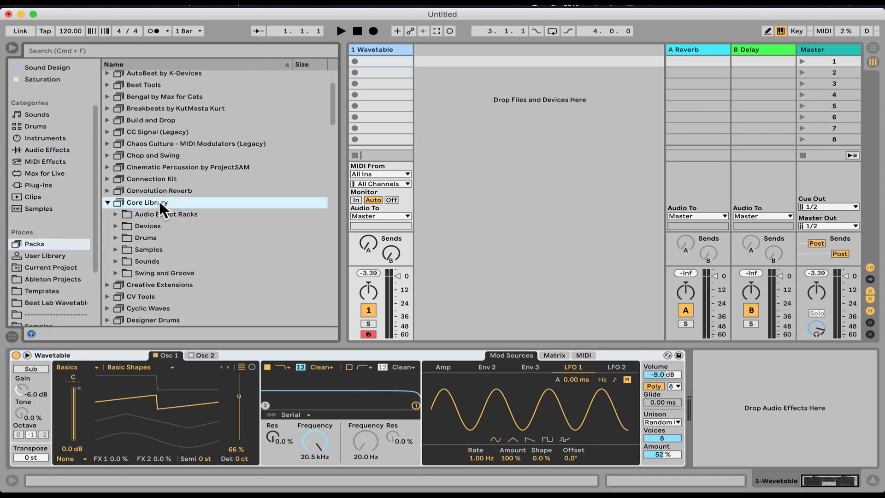
Expand Devices and the Max Audio Effect folder listing Envelope Follower, LFO and Shaper
left_click(147, 226)
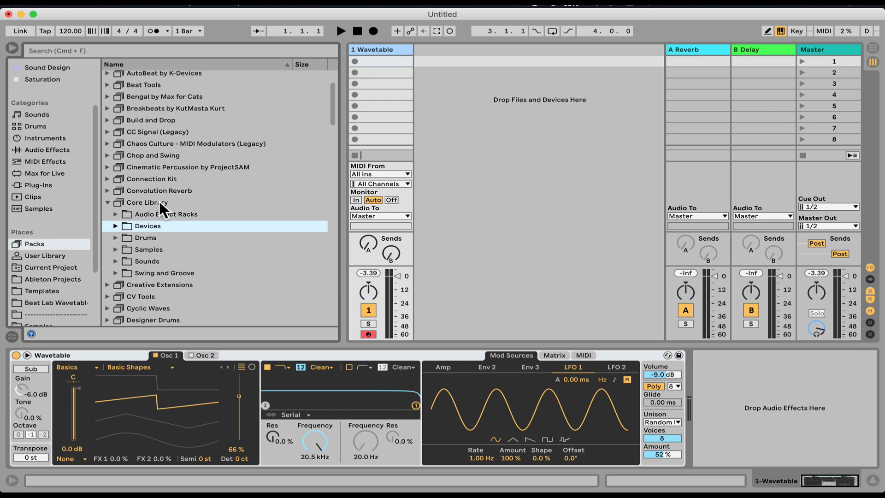
left_click(115, 226)
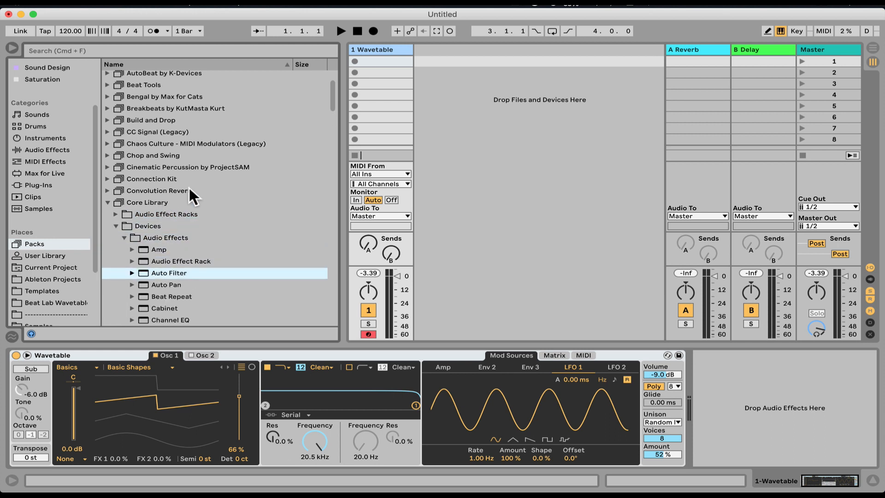
scroll("down", 3)
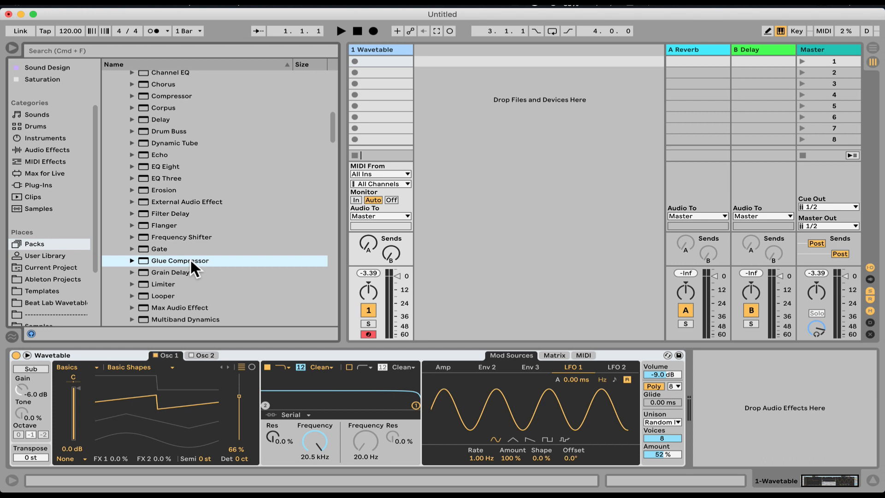
left_click(132, 237)
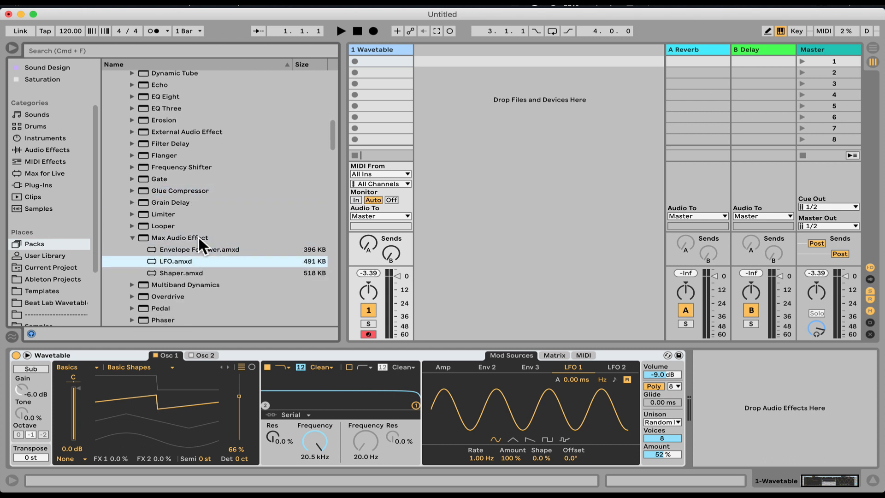
mouse_move(32, 175)
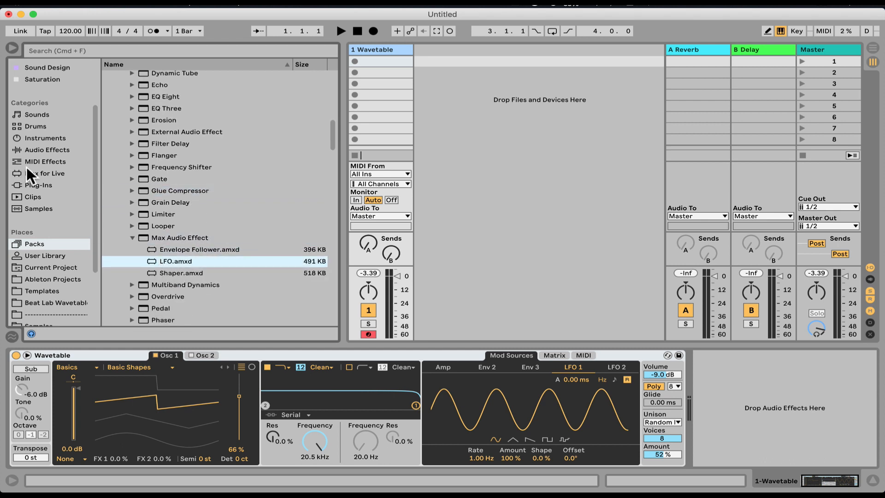
Search 'lfo', load LFO.amxd after Wavetable and map it to a Compressor's Threshold
type("lfo")
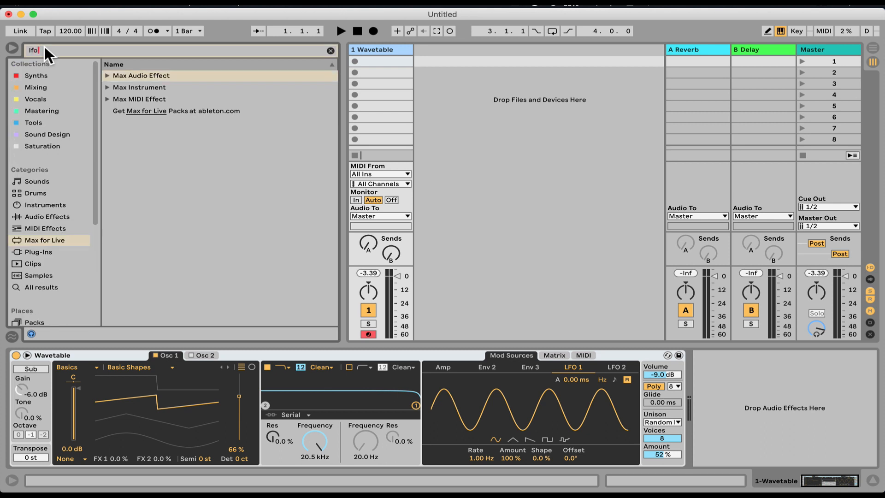
left_click(107, 75)
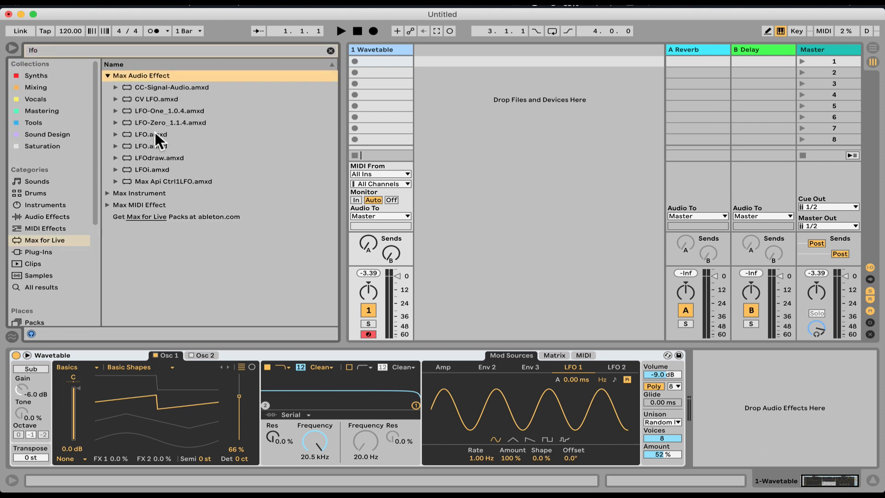
double_click(151, 134)
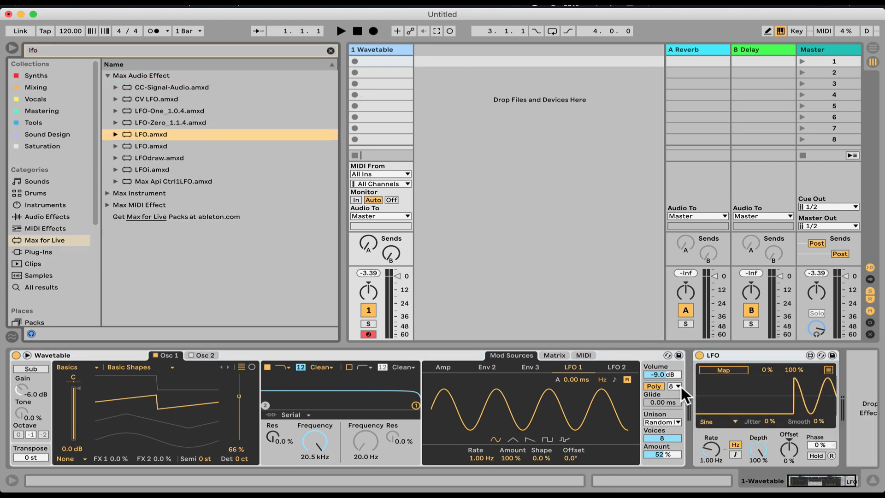
left_click(330, 50)
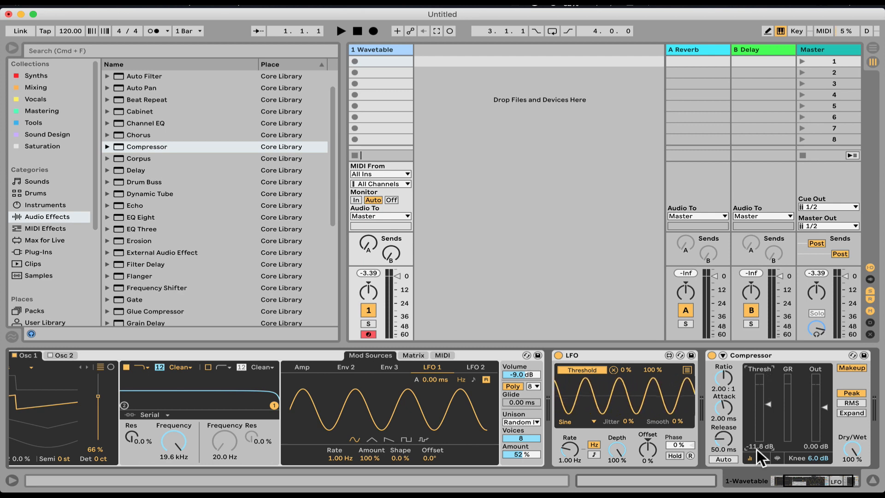
Show Plug-Ins in the browser sidebar and expand the VST folder
left_click(44, 228)
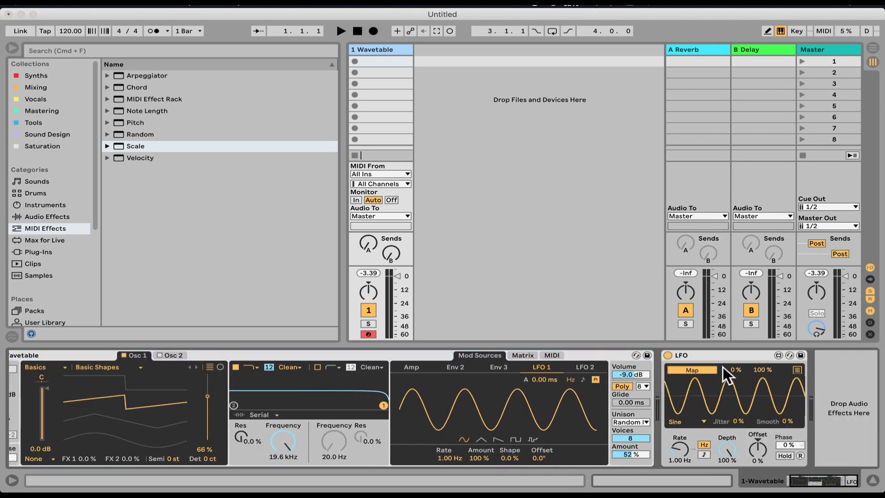
left_click(38, 252)
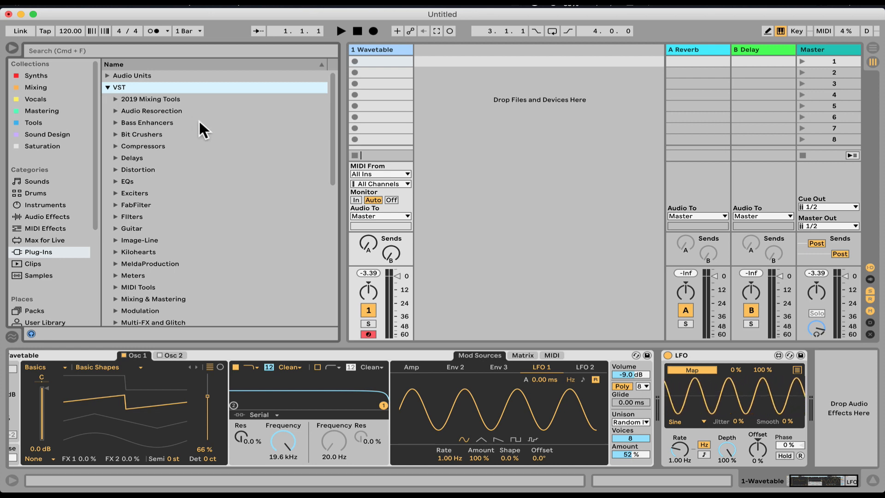
Expand the Delays plug-in folder and try loading Replika onto the track
scroll("down", 3)
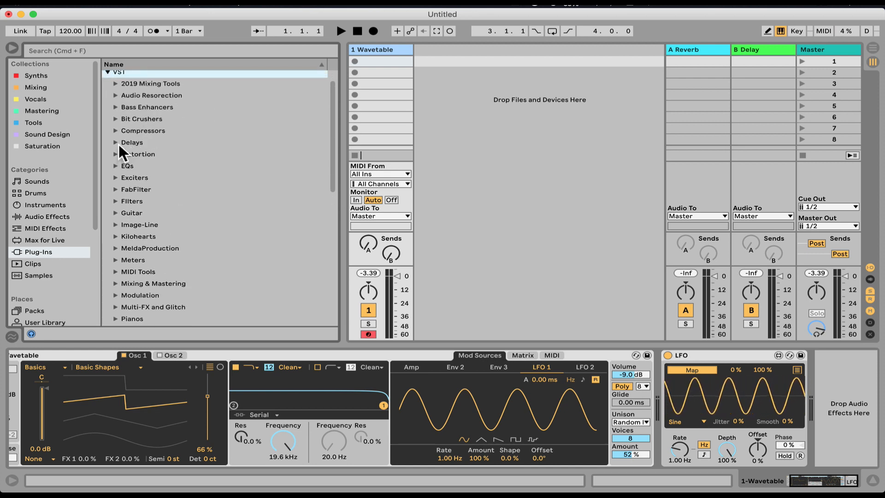
left_click(132, 142)
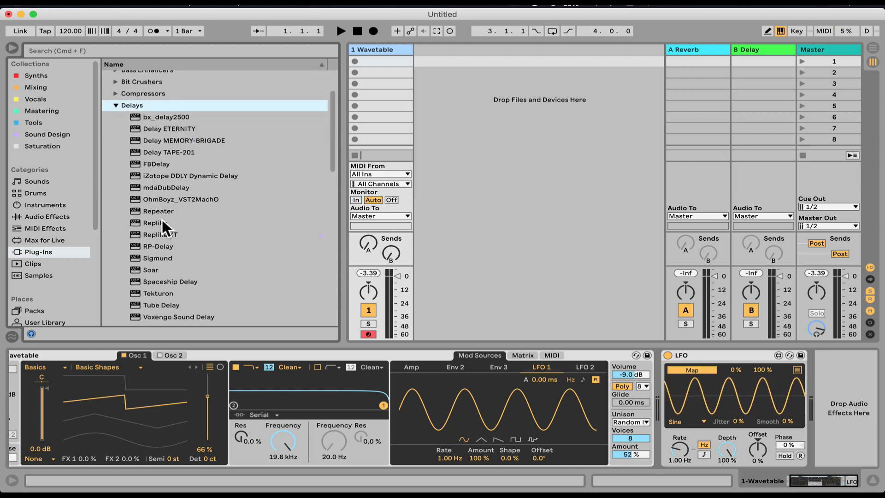
left_click(154, 222)
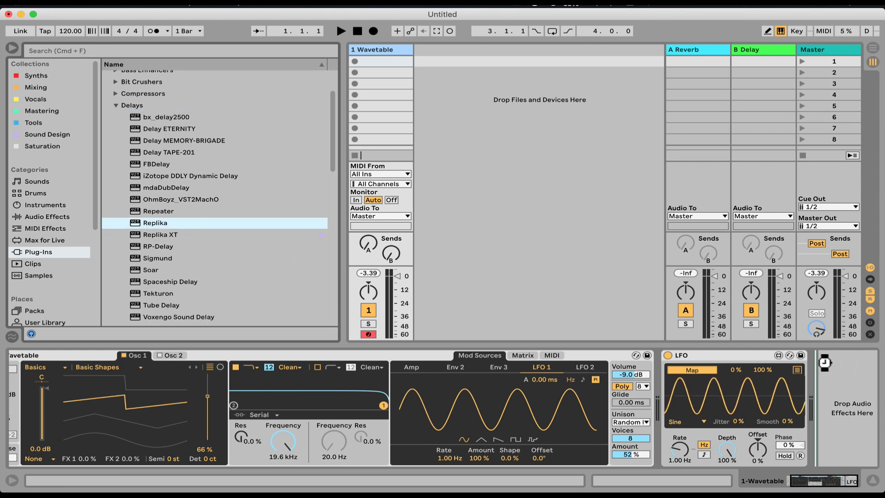
mouse_move(431, 95)
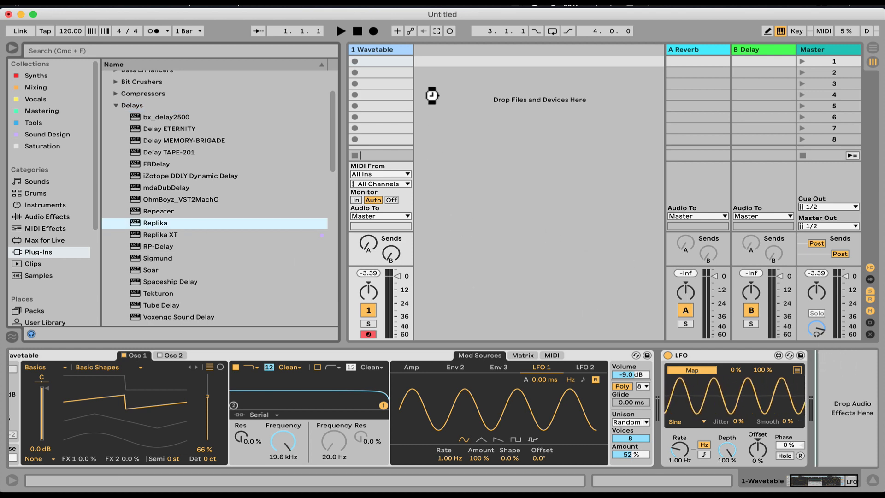
double_click(155, 222)
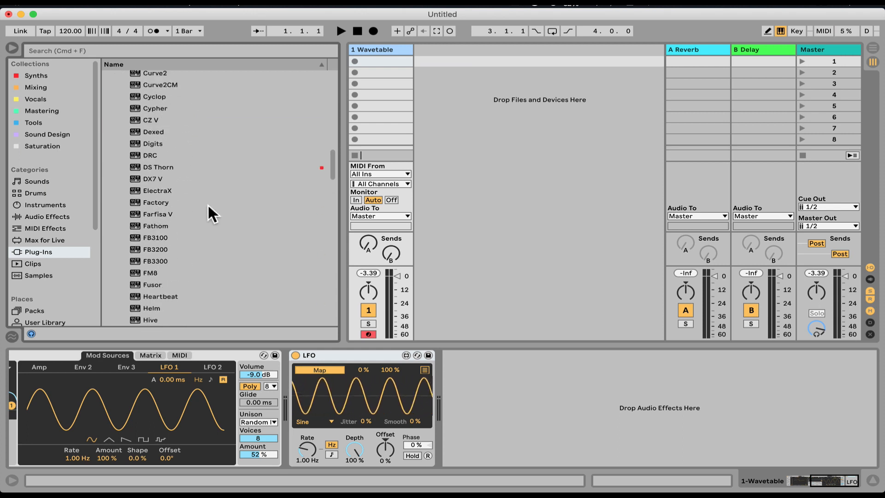
Load the Massive synth plug-in onto the track ahead of the LFO
scroll("down", 3)
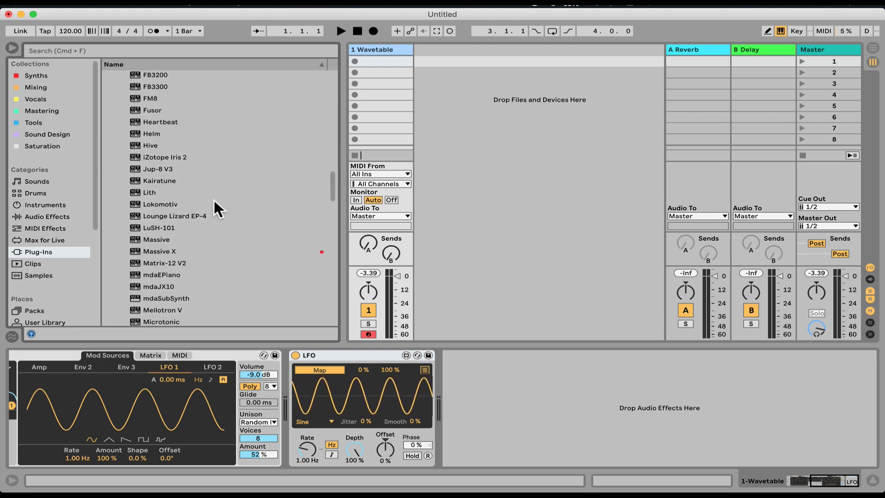
left_click(157, 238)
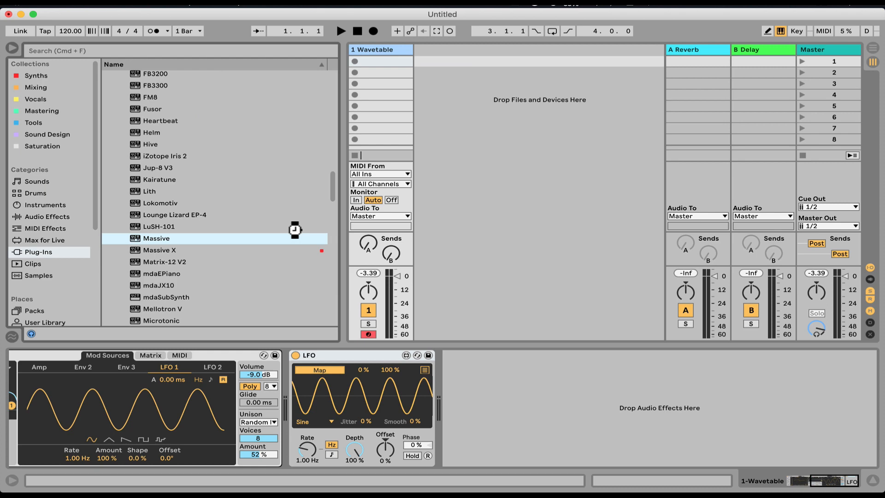
double_click(157, 238)
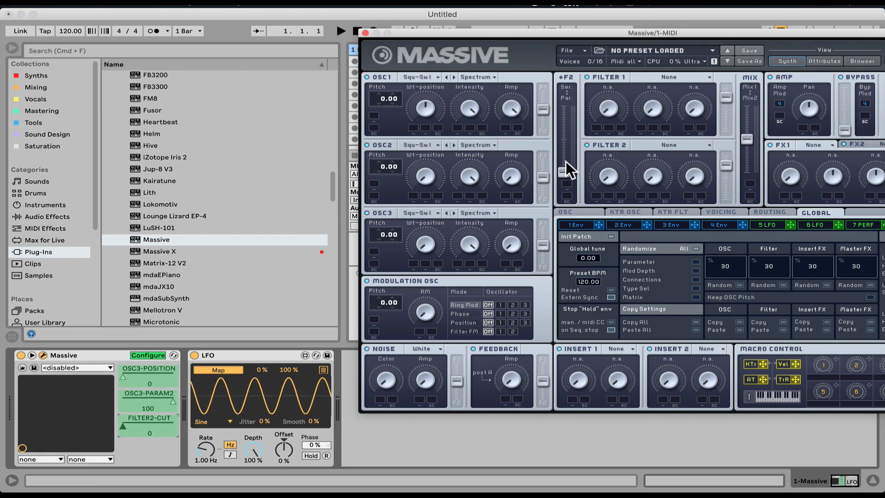
left_click(147, 355)
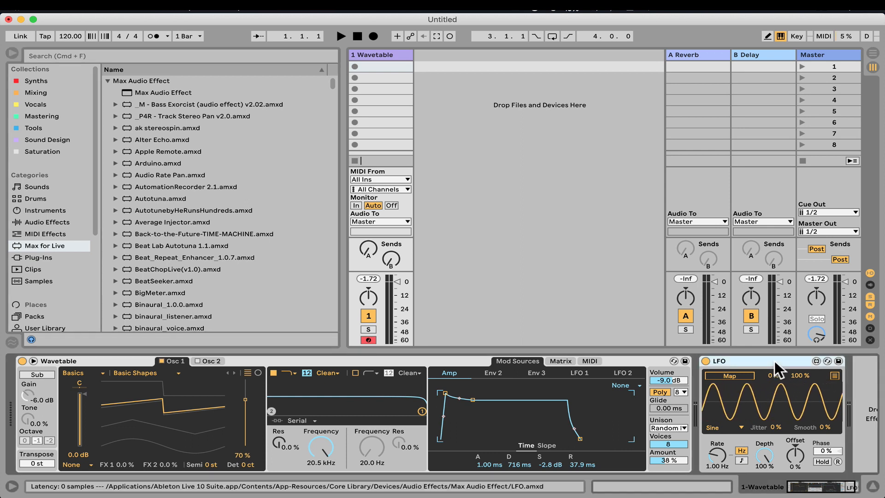
mouse_move(774, 371)
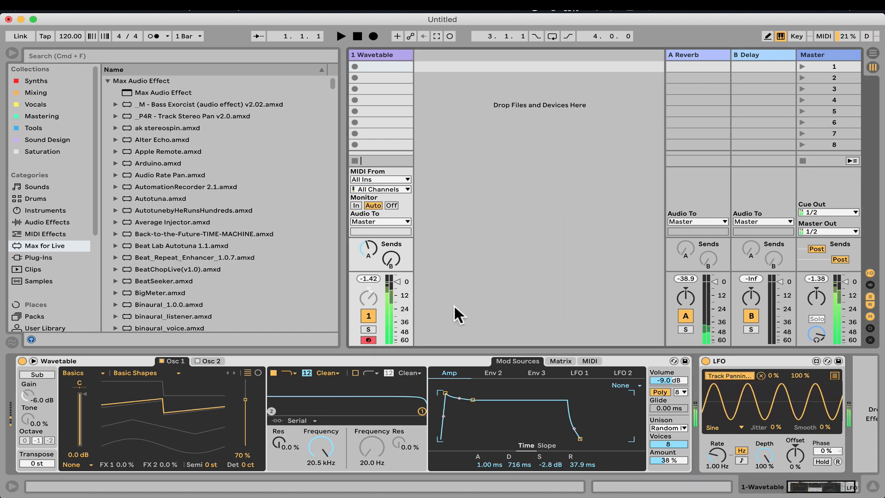
Nudge the LFO device while checking it, its mapping left empty beside Wavetable
left_click_drag(368, 248, 370, 251)
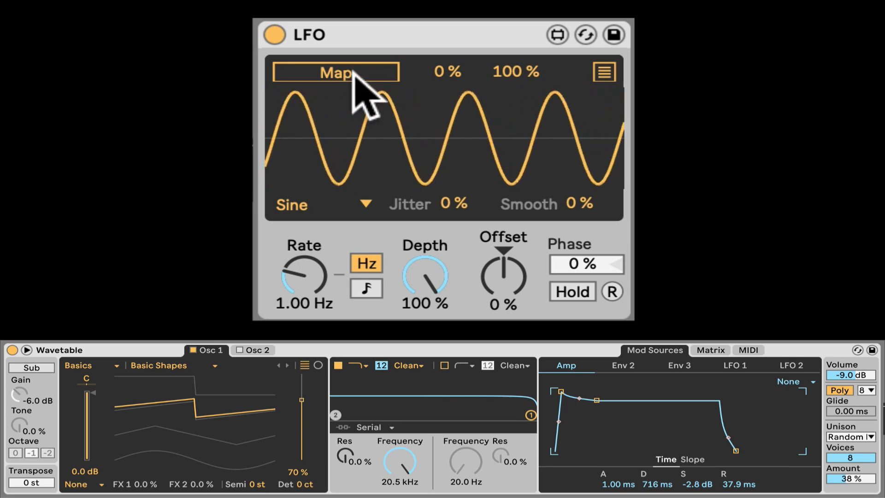
Map the LFO to Filter 1 Frequency, lower the cutoff and set a synced 1/4 rate
left_click(335, 72)
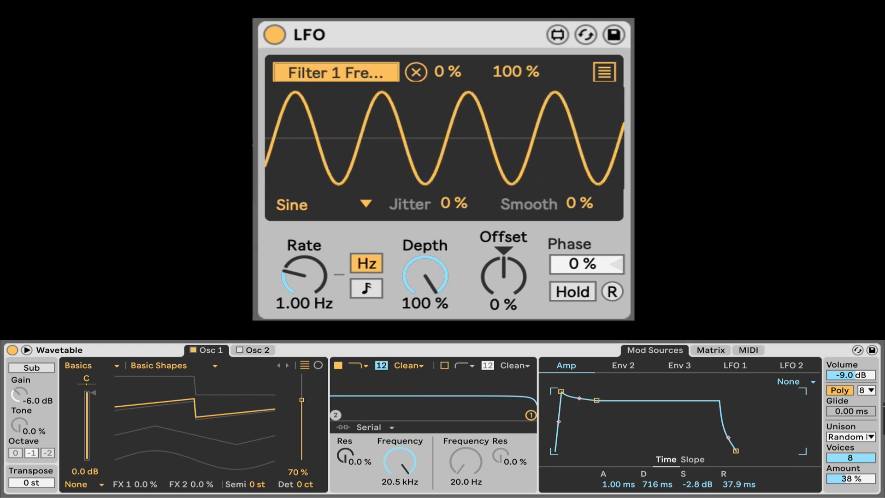
left_click_drag(399, 462, 399, 440)
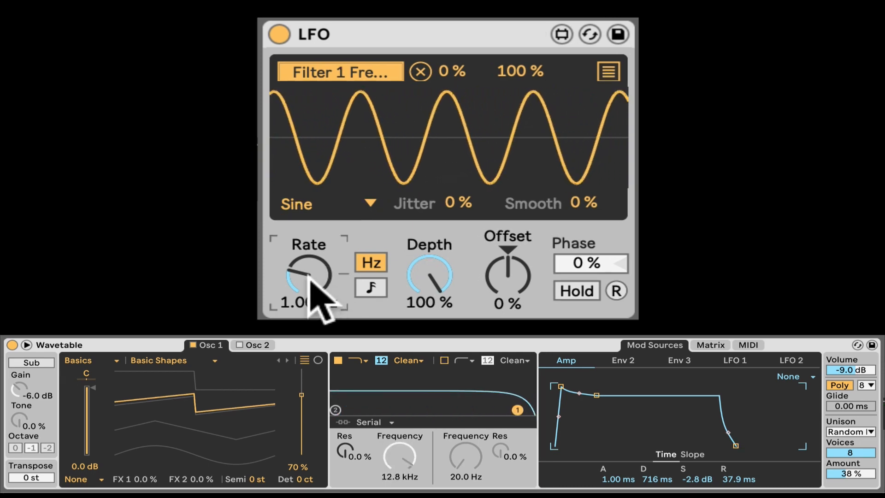
left_click_drag(308, 276, 316, 271)
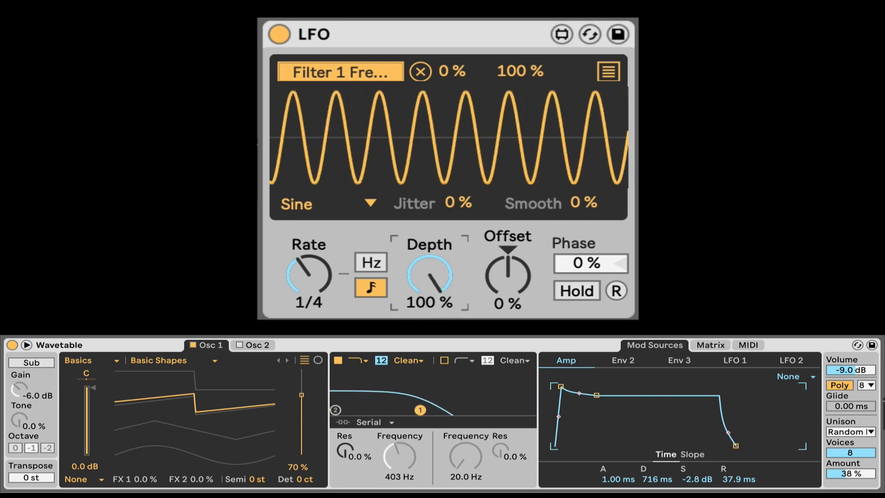
Adjust the LFO Depth through 100% and 60% to settle near 97%
left_click_drag(430, 275, 430, 279)
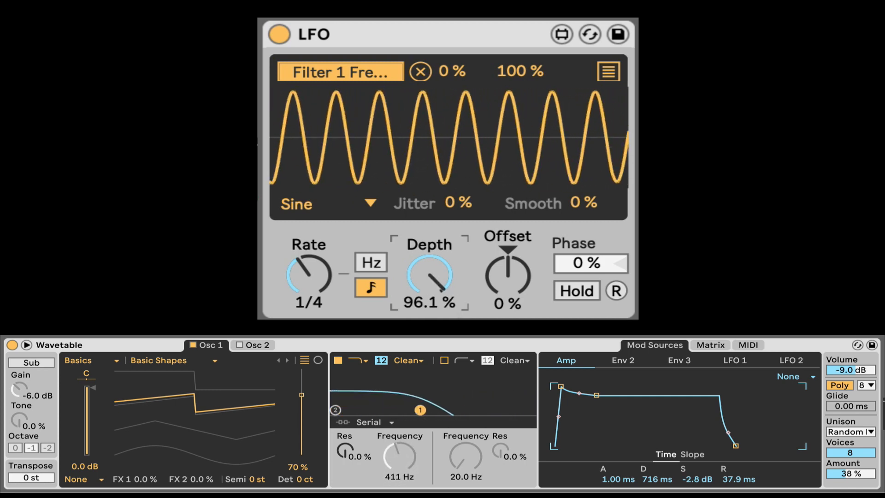
left_click_drag(429, 274, 431, 265)
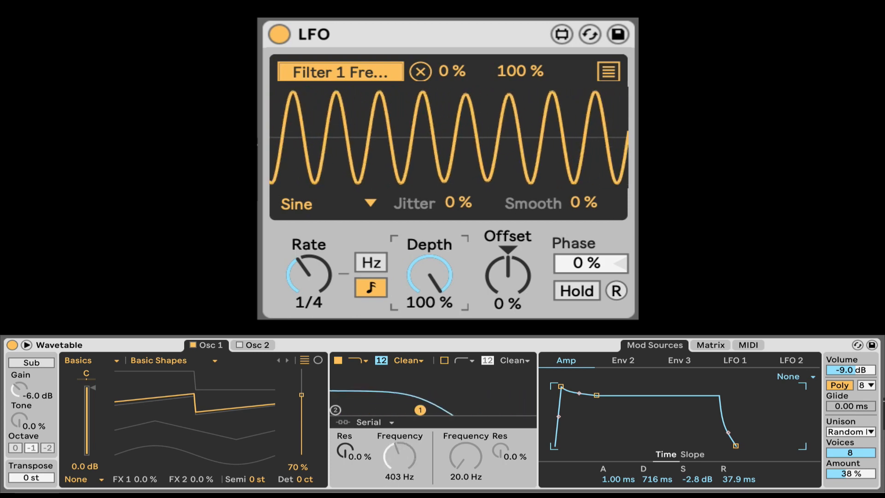
left_click_drag(429, 275, 429, 299)
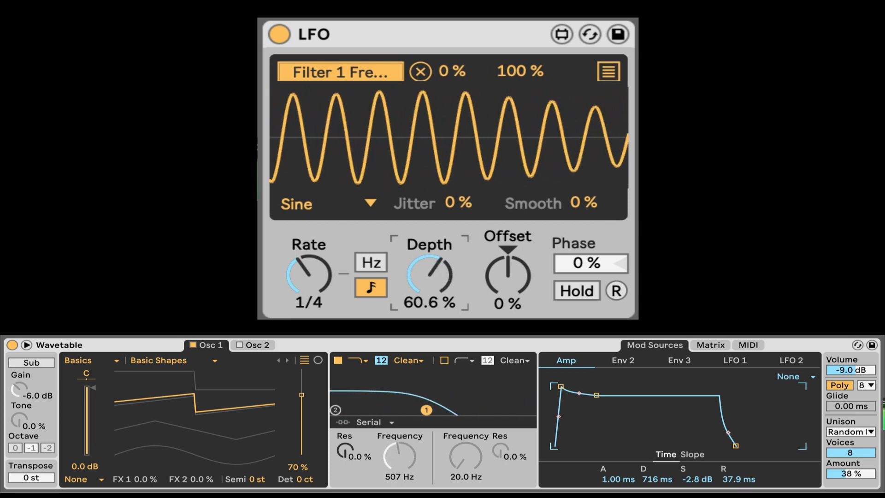
left_click_drag(430, 275, 429, 299)
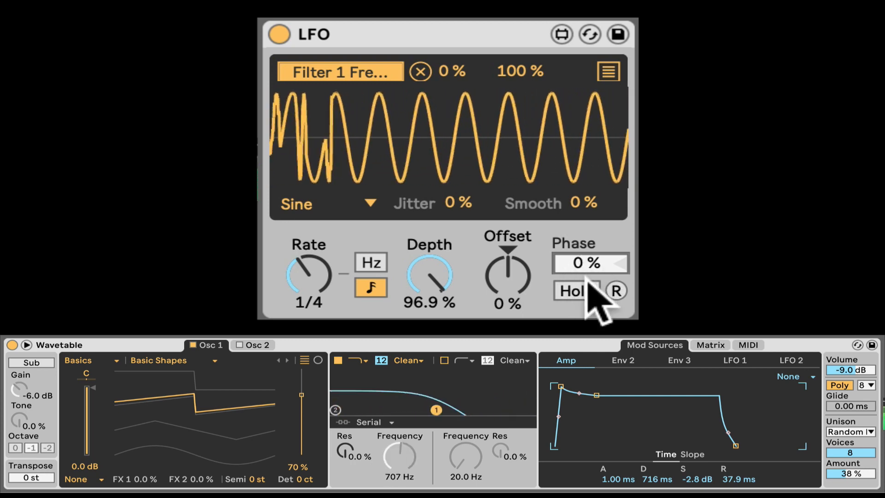
Toggle Hold on and off to freeze the LFO, then retrigger its cycle with R
left_click(575, 290)
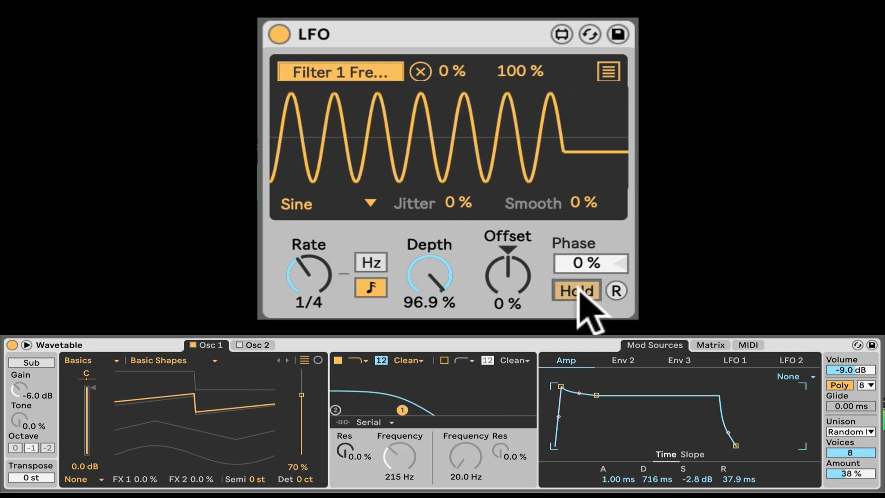
left_click(575, 290)
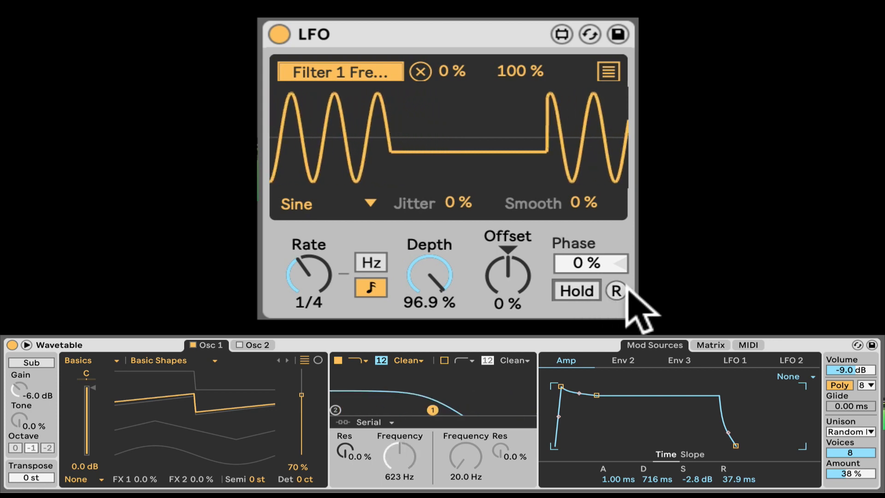
left_click(615, 290)
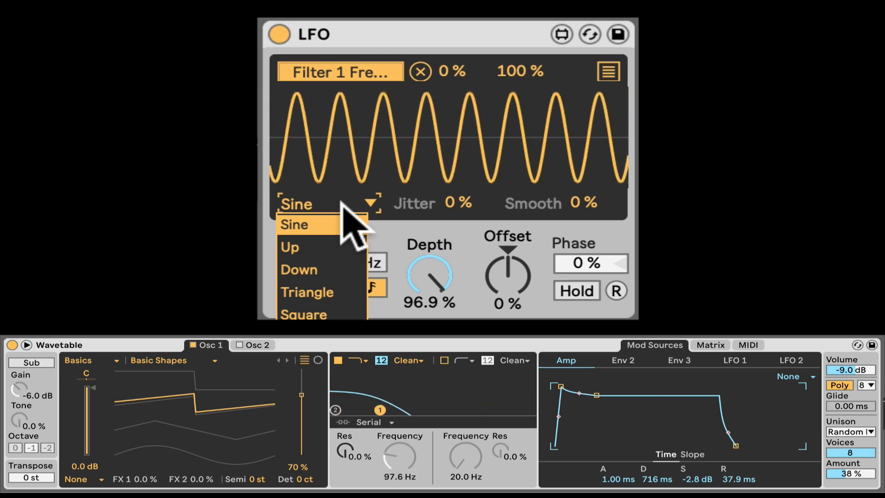
Audition ramp, Triangle, Sine and Square shapes and settle on a Random waveform
left_click(288, 247)
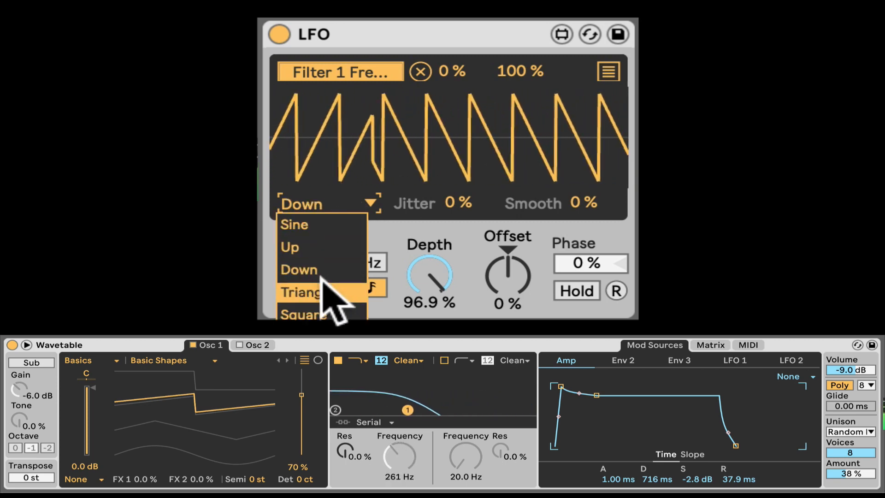
left_click(302, 293)
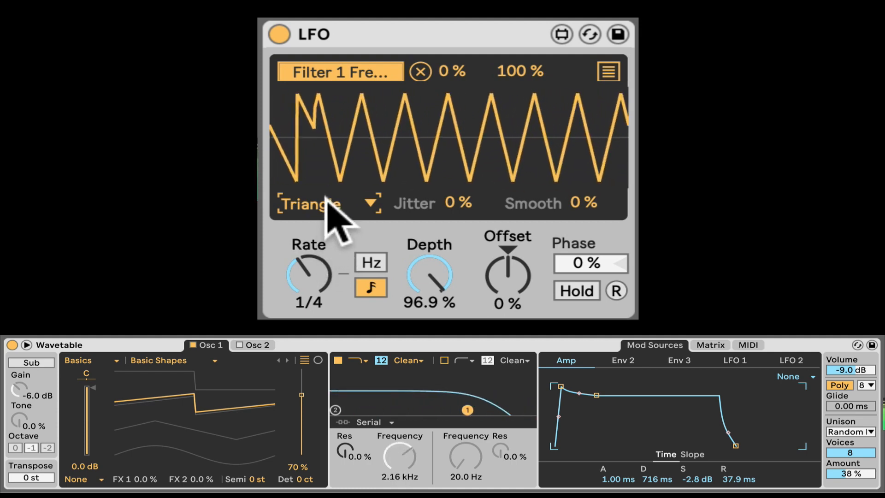
left_click(310, 204)
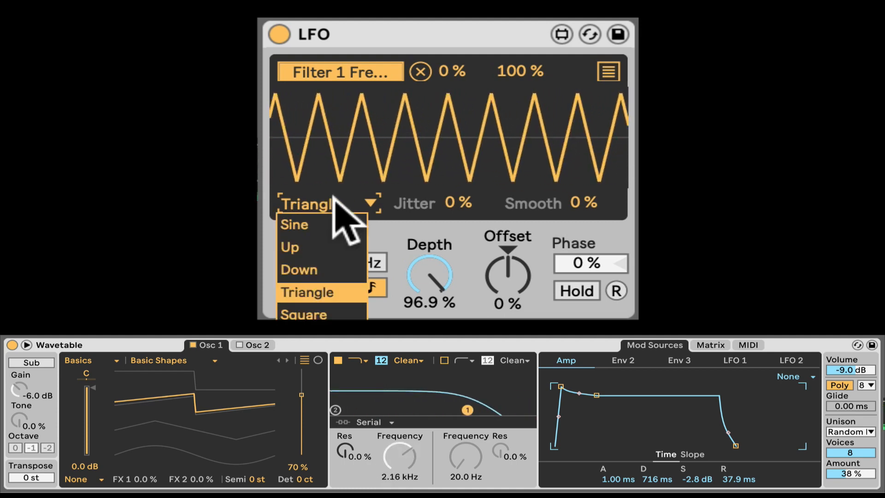
left_click(294, 224)
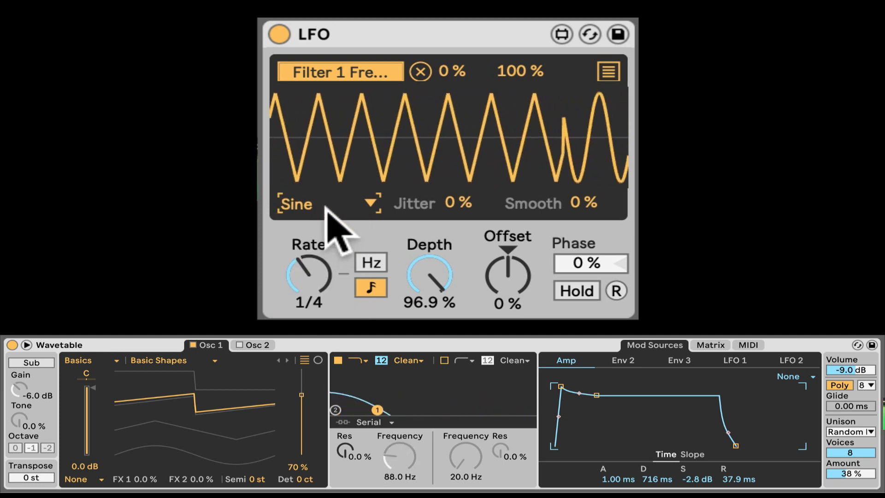
left_click(296, 203)
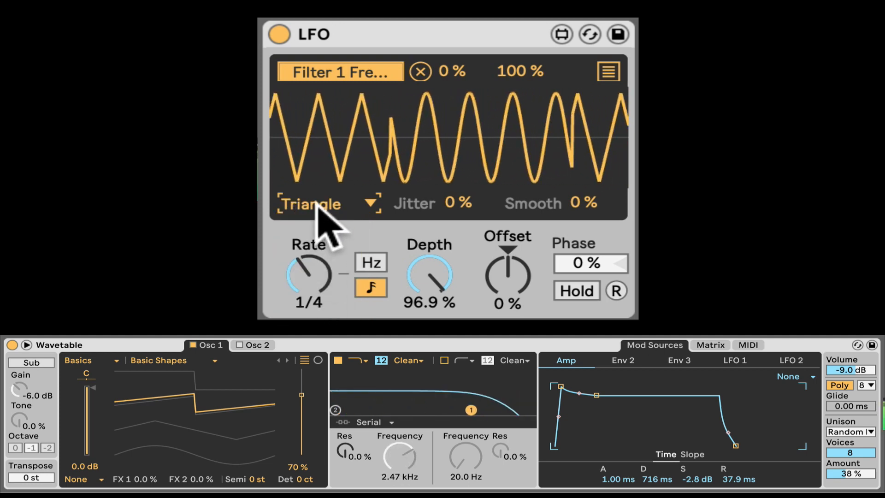
left_click(310, 203)
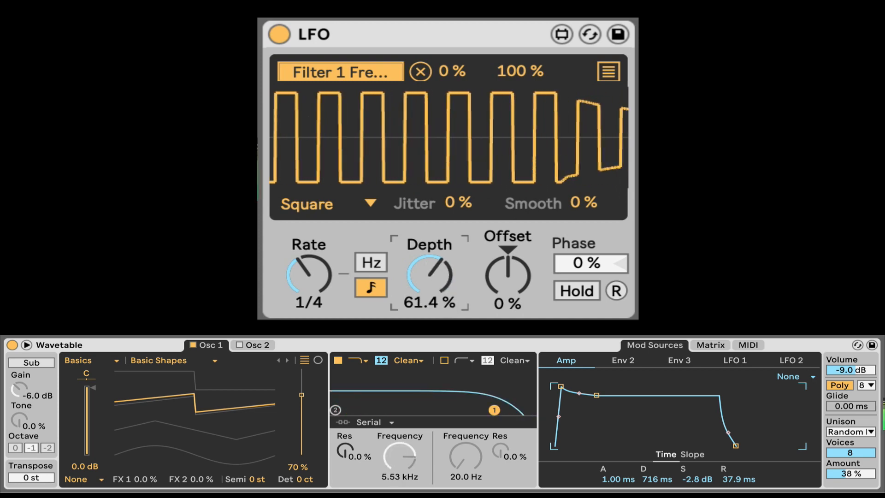
Bring the LFO Depth up to 100%
left_click_drag(428, 274, 429, 298)
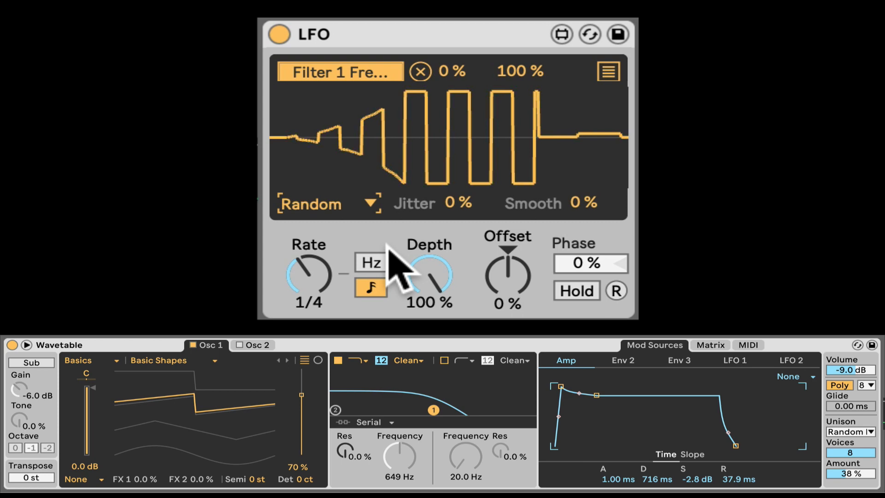
Switch the LFO rate to free-running Hz, try speeds and the Bin shape, settling at 5.66 Hz
left_click(370, 263)
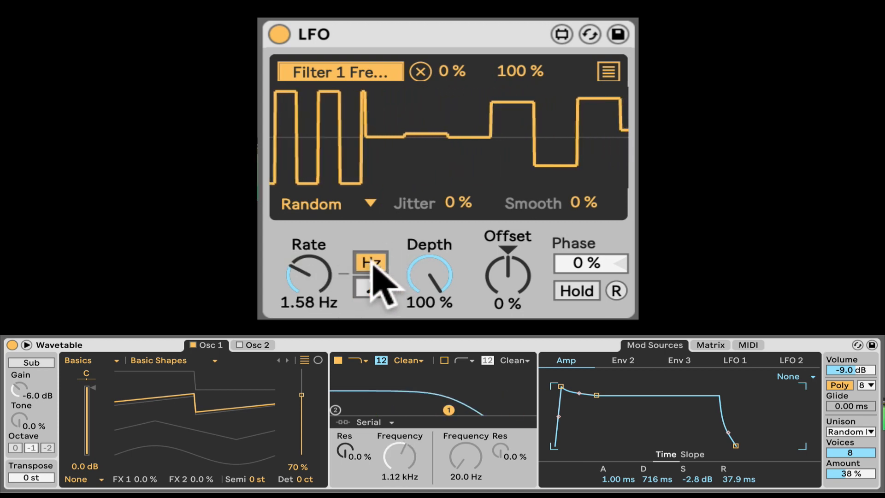
left_click_drag(309, 276, 308, 255)
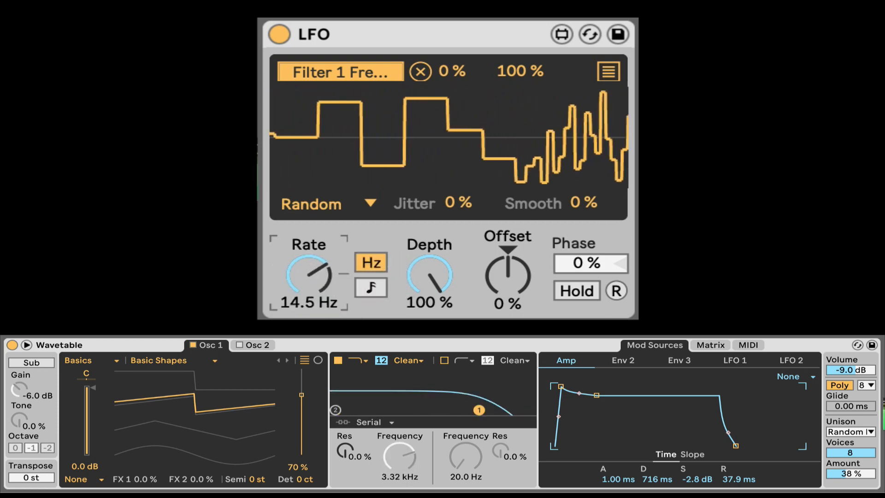
left_click_drag(310, 276, 310, 293)
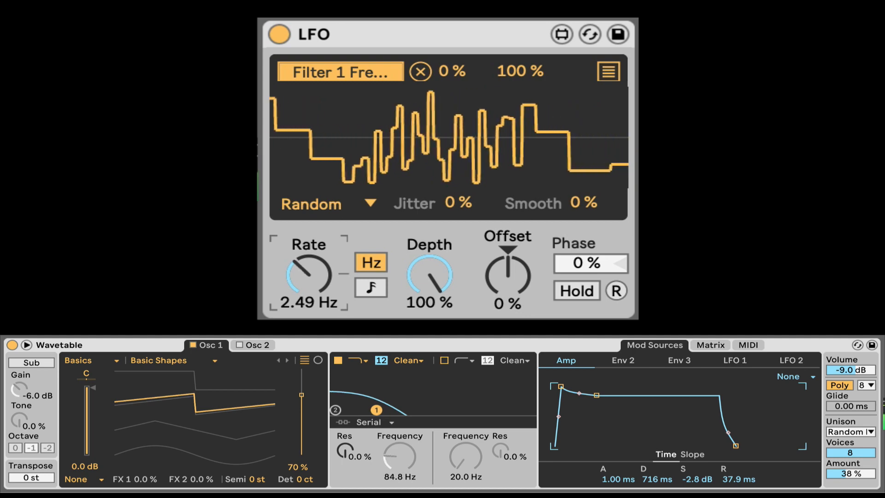
left_click(310, 204)
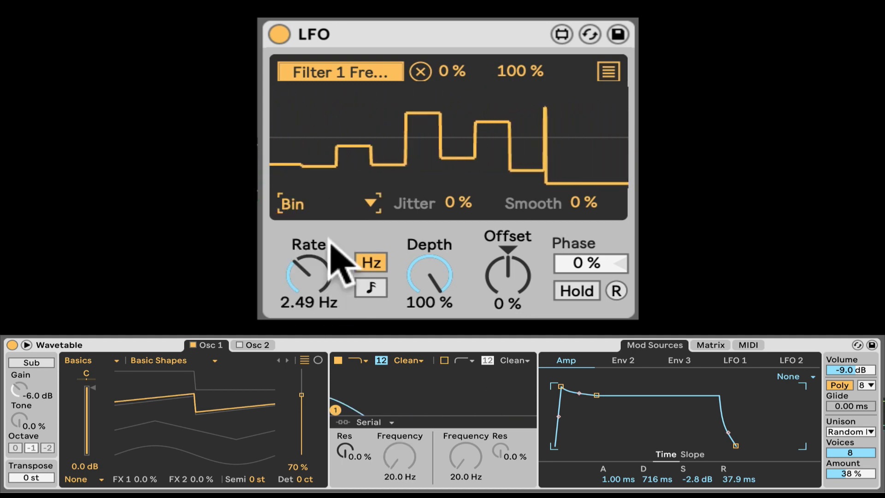
left_click_drag(310, 274, 310, 248)
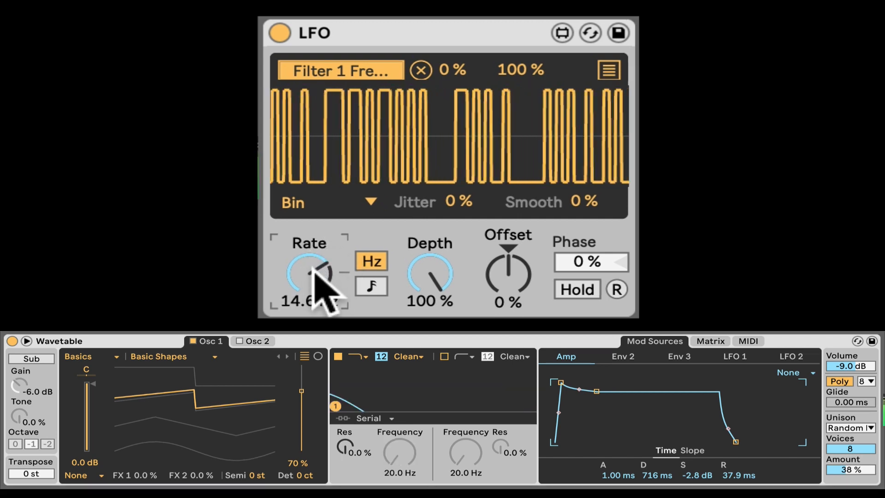
left_click_drag(309, 274, 319, 296)
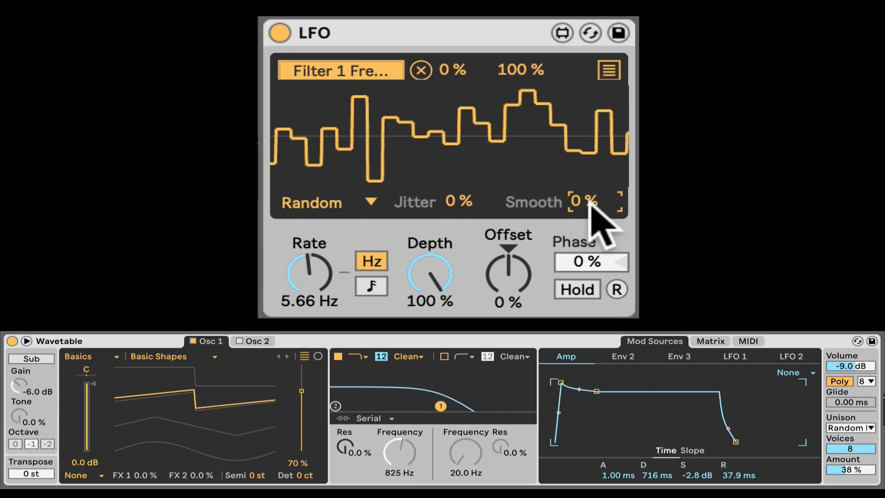
Raise Smooth to 13% and choose the Down ramp shape, synced at 1/8
left_click_drag(587, 202, 587, 202)
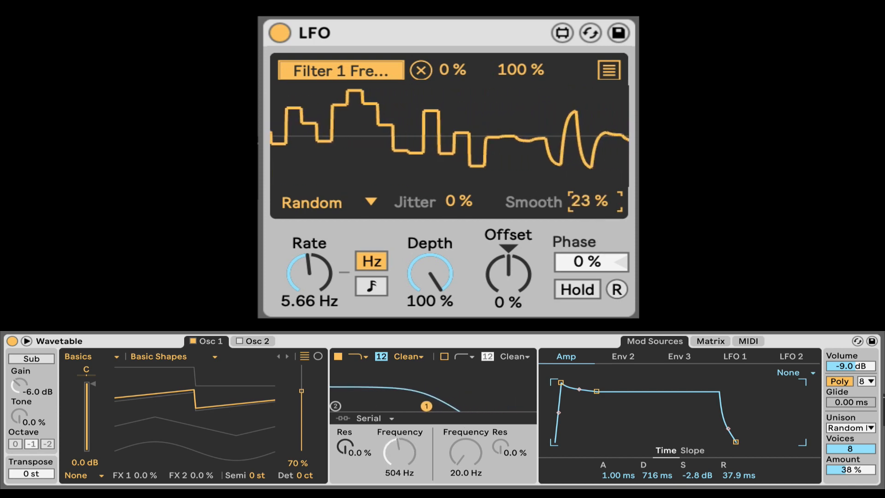
left_click_drag(589, 202, 589, 192)
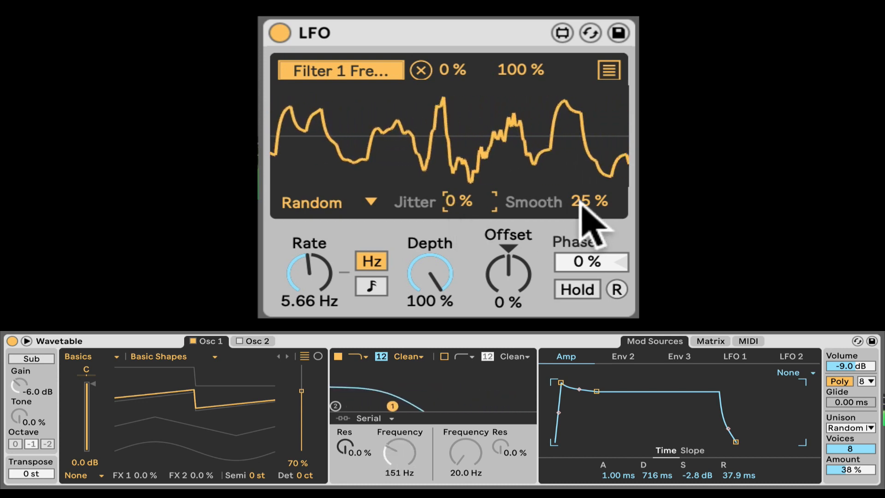
left_click(371, 202)
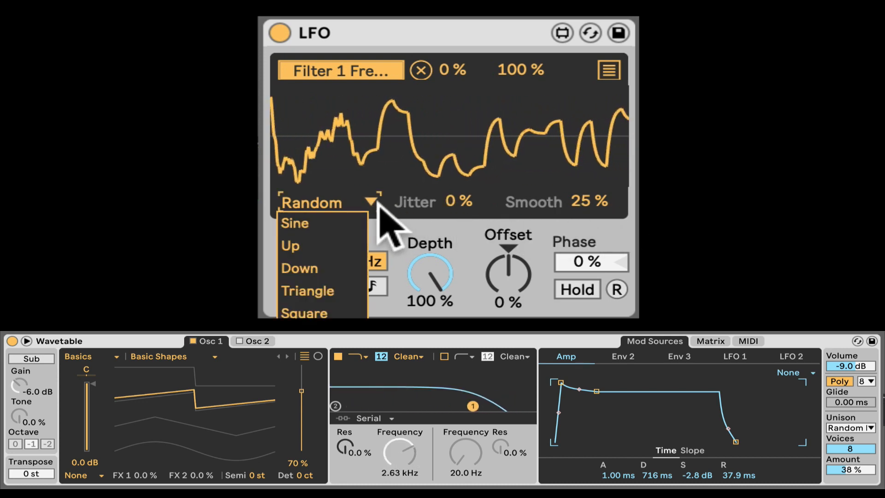
mouse_move(316, 248)
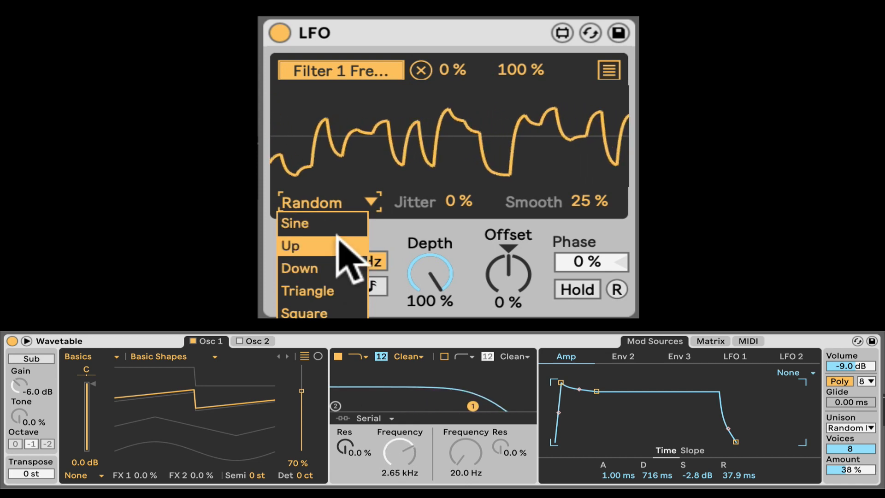
left_click(299, 268)
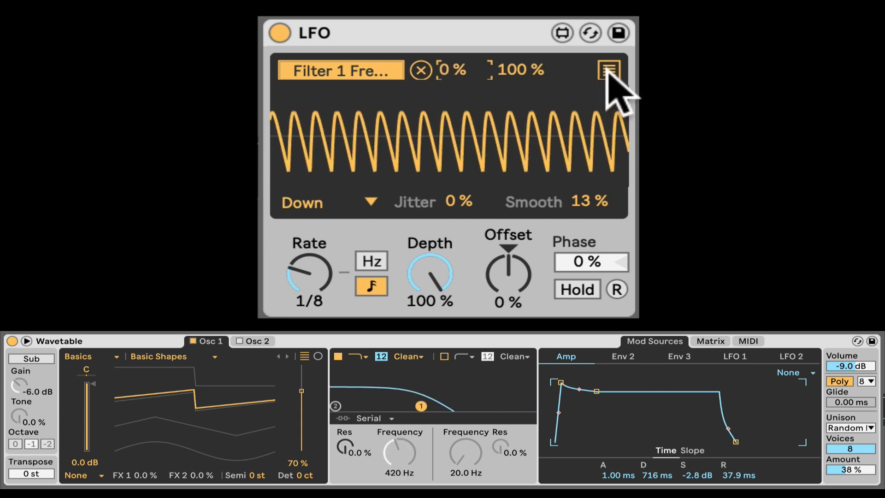
Set Wavetable's filter routing to Parallel and map the remaining slots to Filter 2 Freq and Drive (max 34%)
left_click(609, 71)
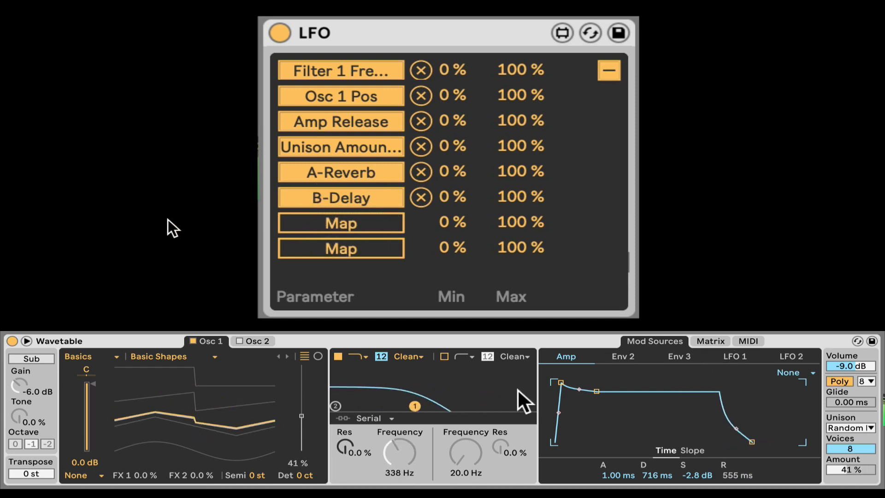
left_click(369, 418)
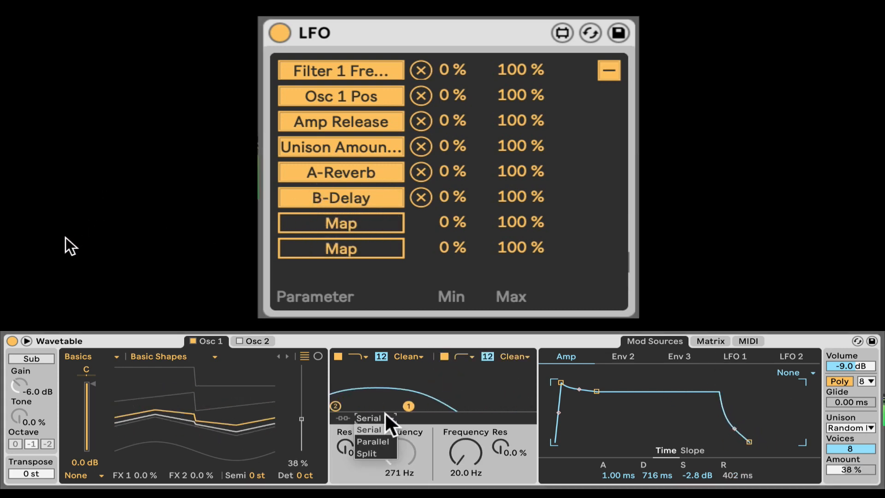
left_click(371, 442)
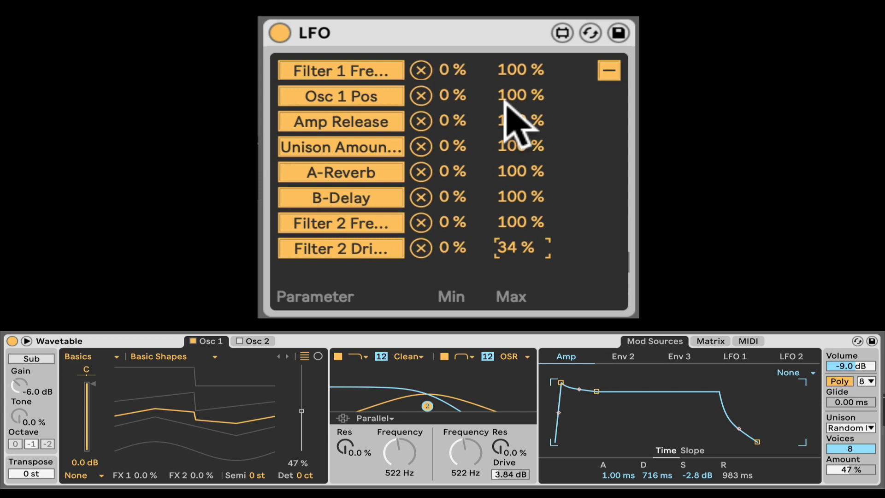
mouse_move(556, 130)
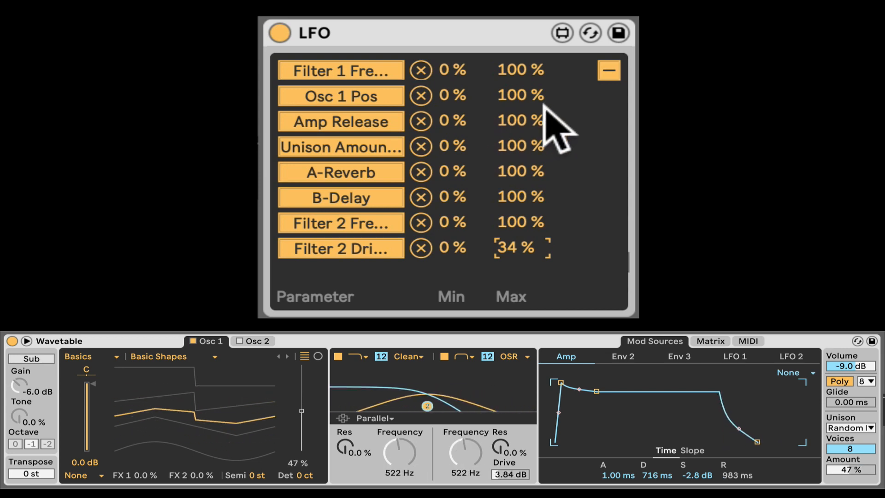
left_click(608, 70)
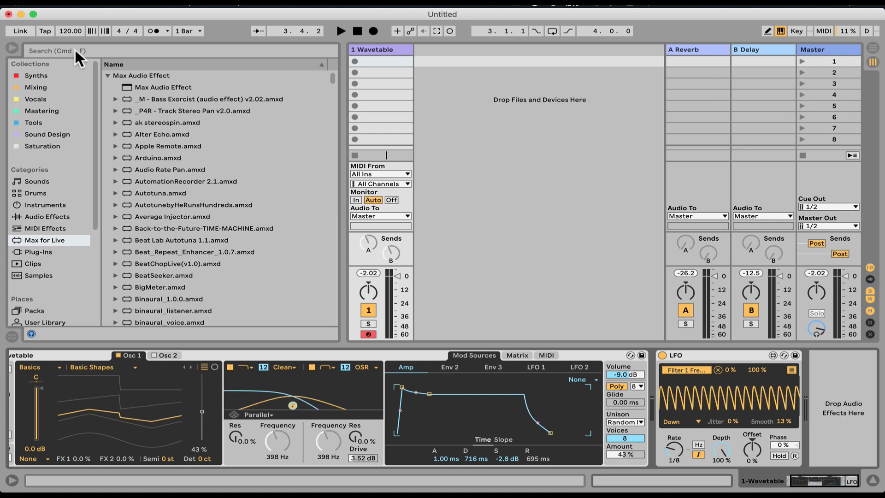
Add a second LFO set to Random at 4.69 Hz and map it to the first LFO's Depth
type("lfo")
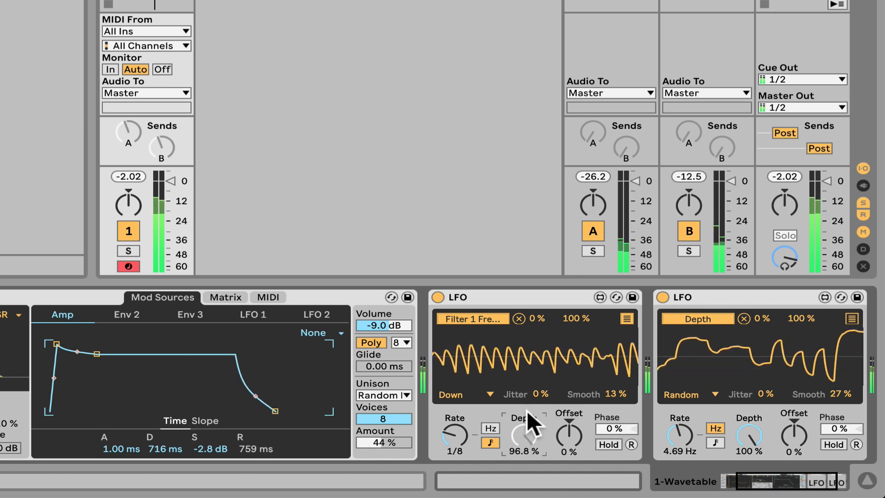
left_click_drag(529, 434, 489, 435)
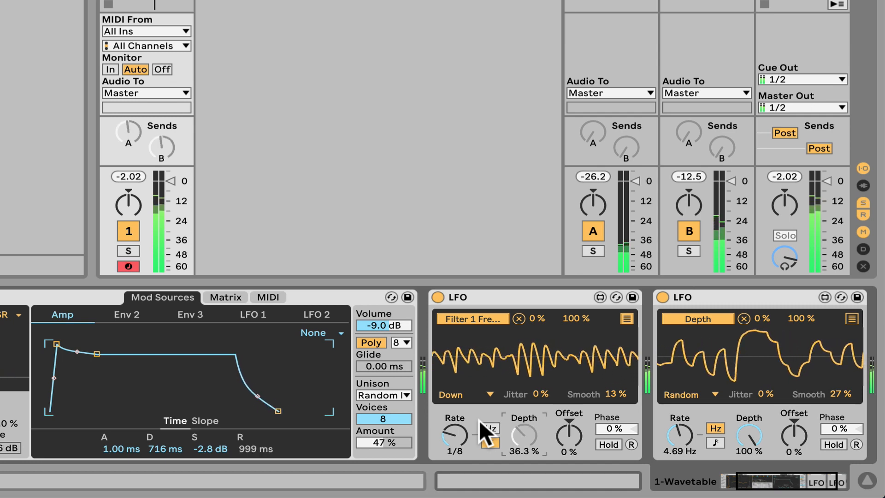